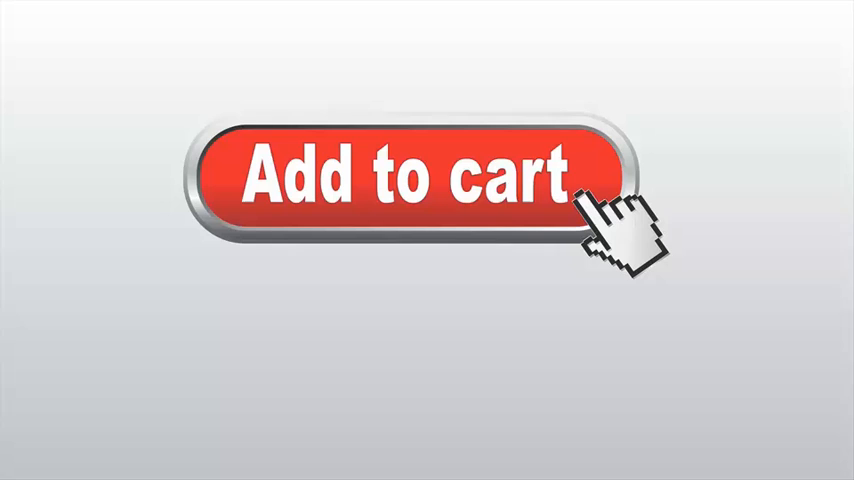
Step: Reveal the prompt asking for details to send your copy of Value Addon beneath Add to cart
{"action": "left_click", "coordinate": [410, 185]}
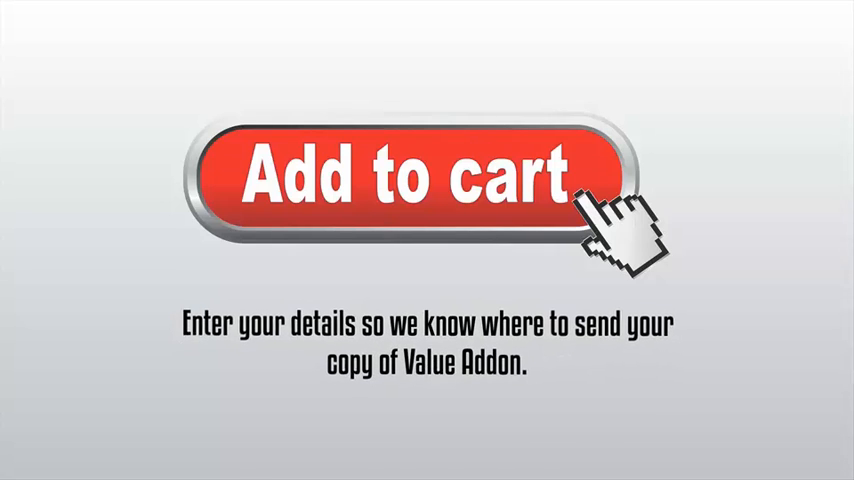